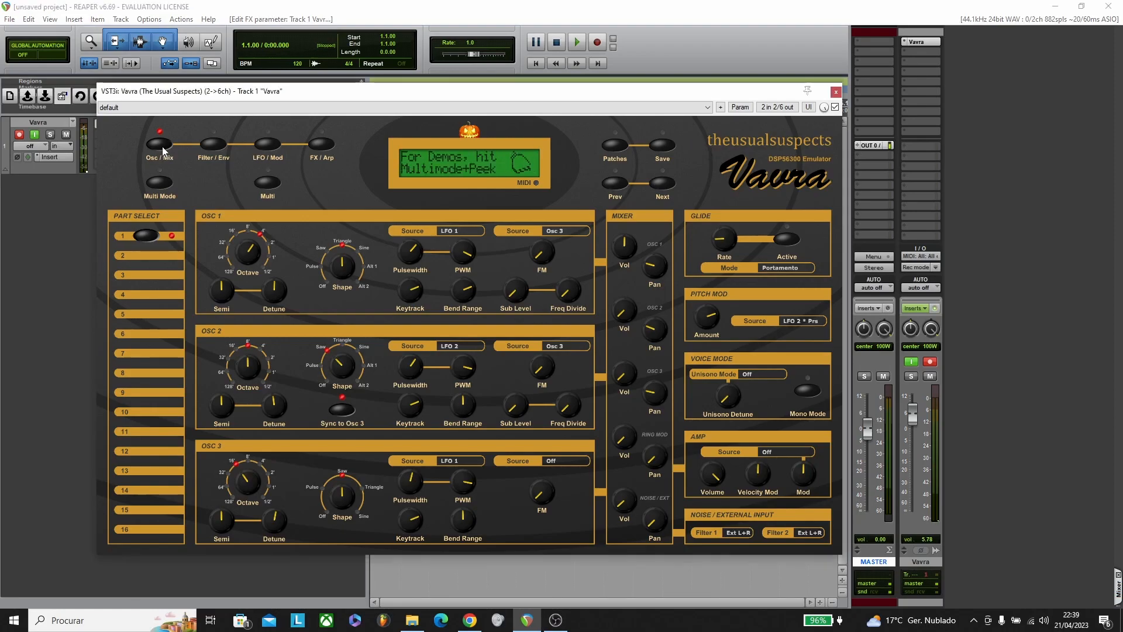
Step: Look through the Vavra editor pages (LFO/modulation, effects/arpeggiator) and return to the Osc/Mix page
{"action": "left_click", "coordinate": [264, 143]}
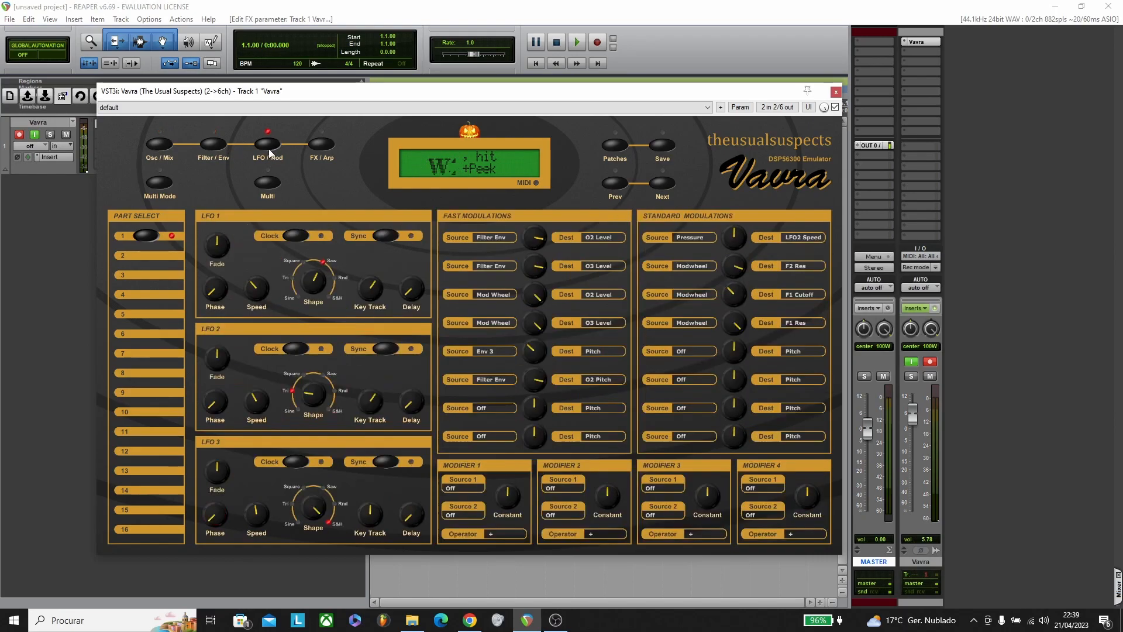
{"action": "left_click", "coordinate": [320, 144]}
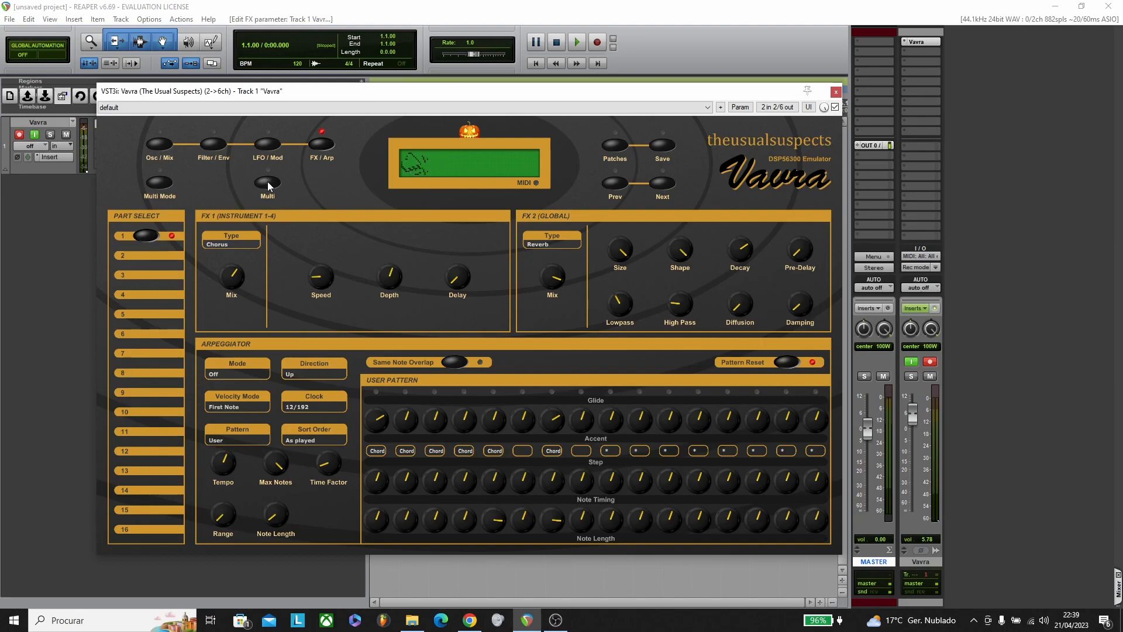
{"action": "left_click", "coordinate": [614, 144]}
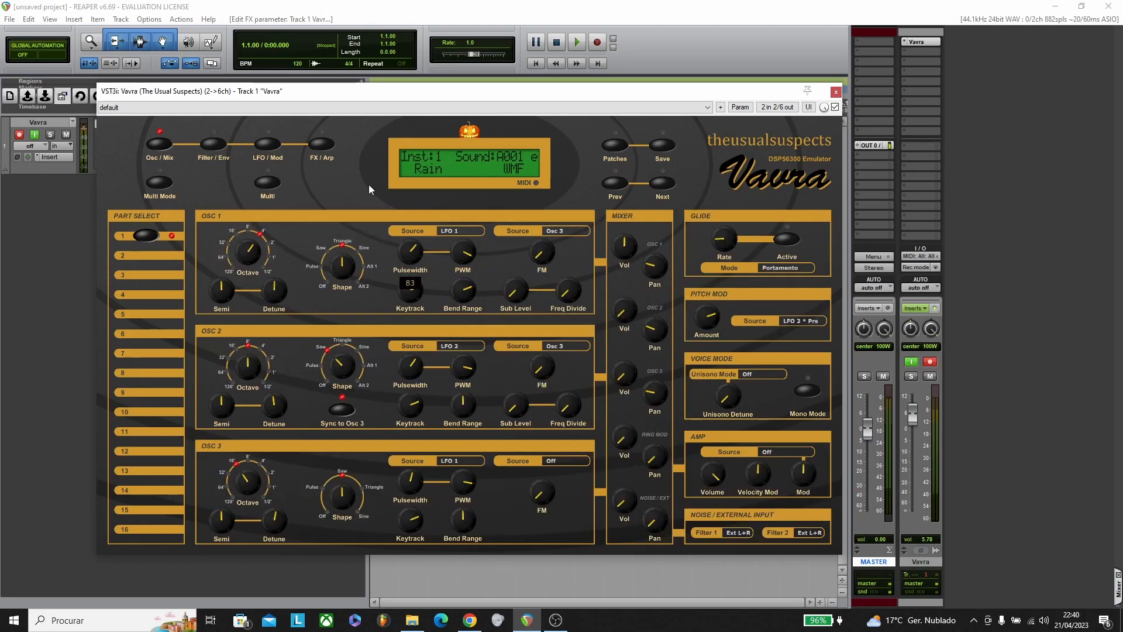
Step: Download the Micro Q System and Sounds zip archives from the Waldorf Legacy Micro Q page
{"action": "left_click", "coordinate": [469, 620]}
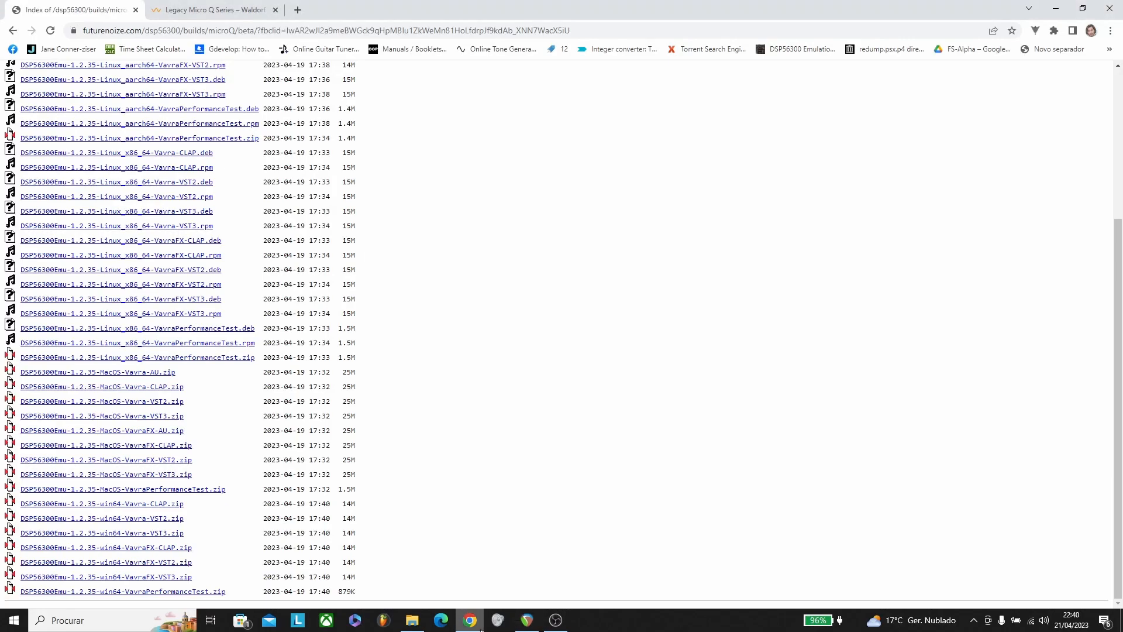
{"action": "left_click", "coordinate": [208, 10]}
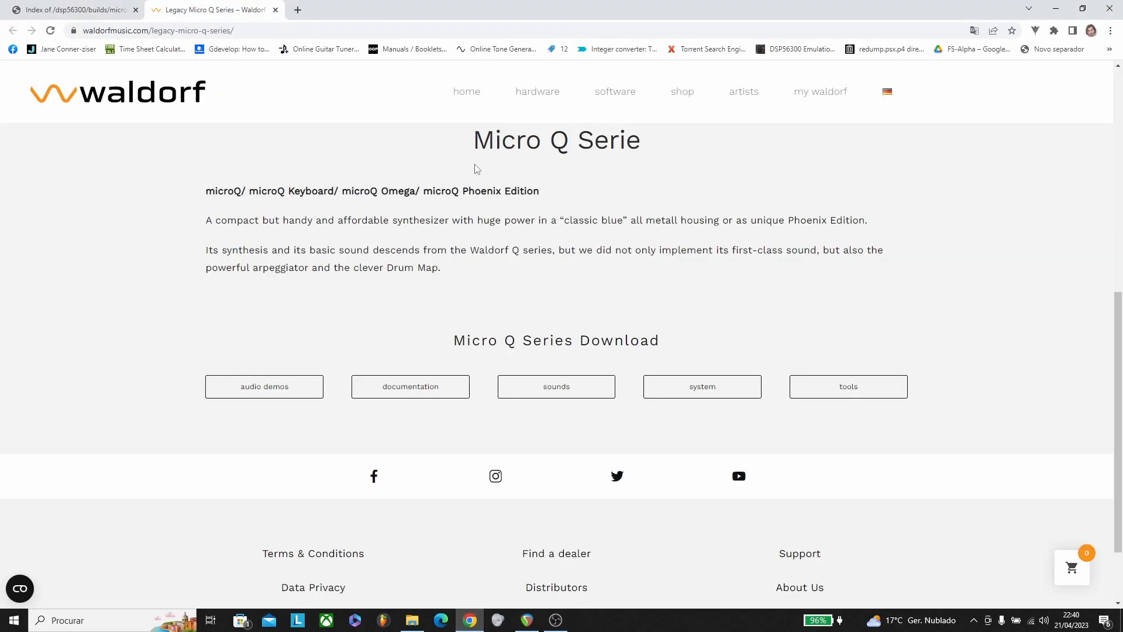
{"action": "mouse_move", "coordinate": [729, 245]}
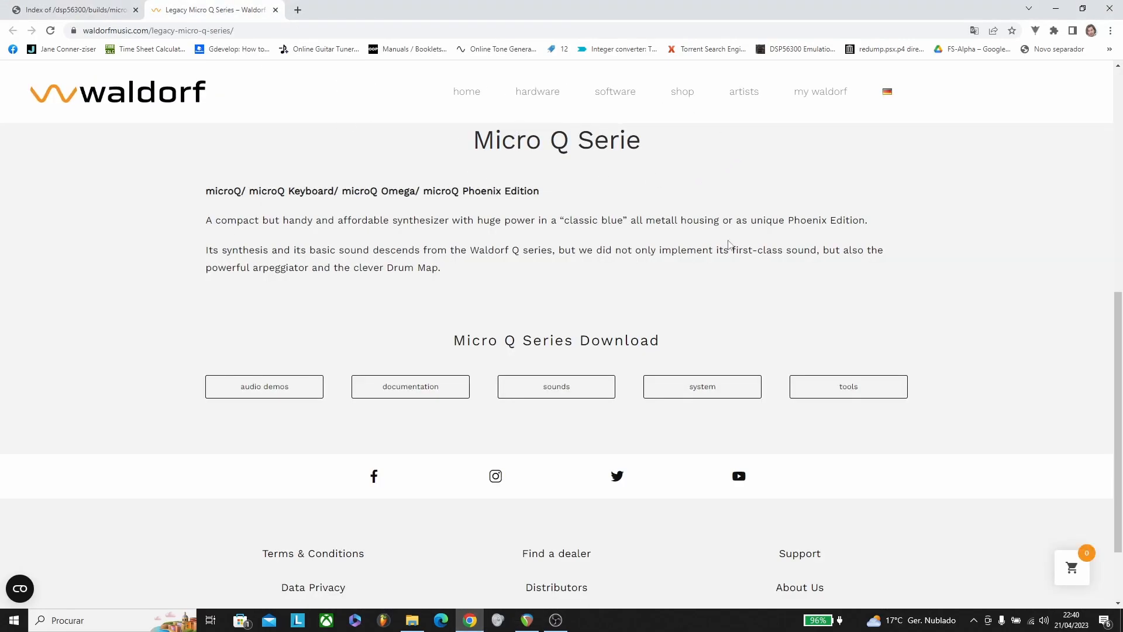
{"action": "mouse_move", "coordinate": [739, 321]}
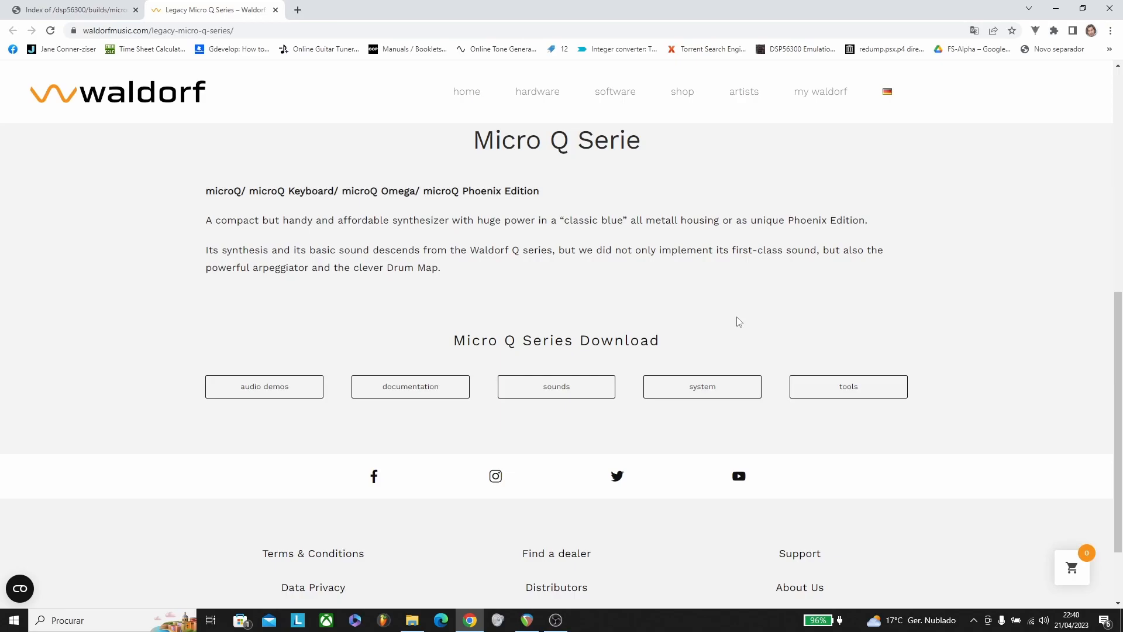
{"action": "left_click", "coordinate": [702, 386]}
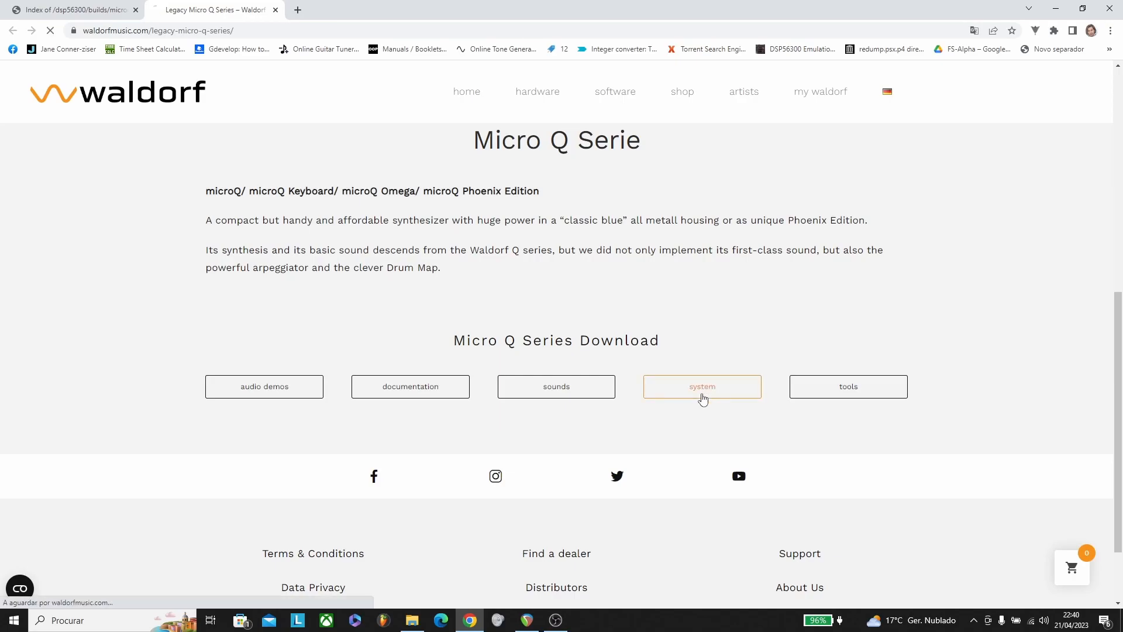
{"action": "left_click", "coordinate": [702, 386]}
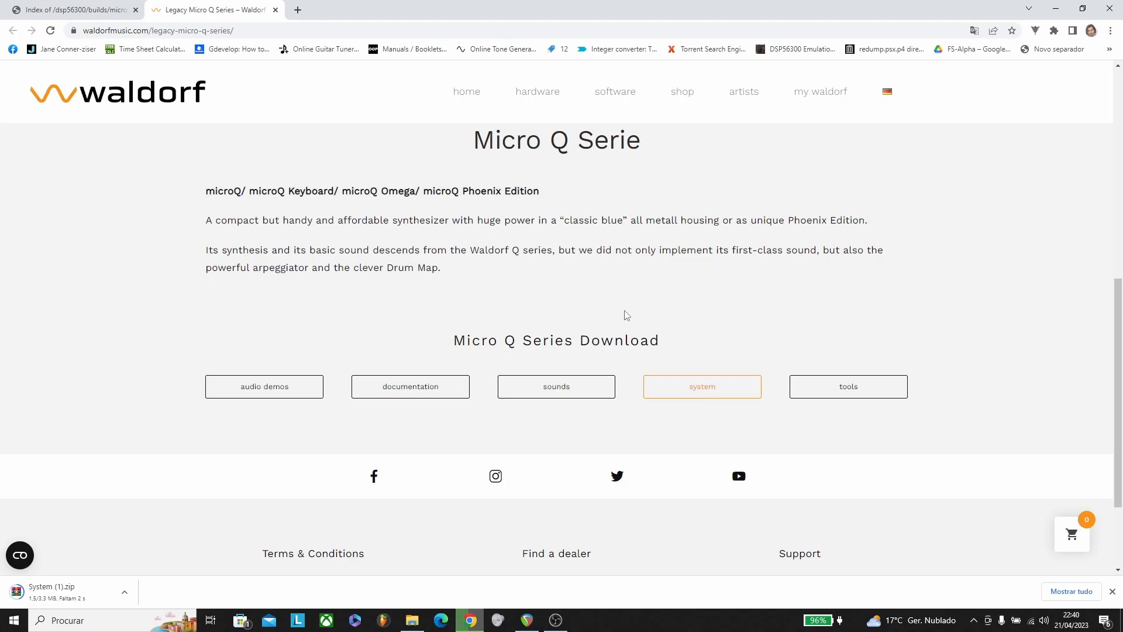
{"action": "left_click", "coordinate": [556, 387]}
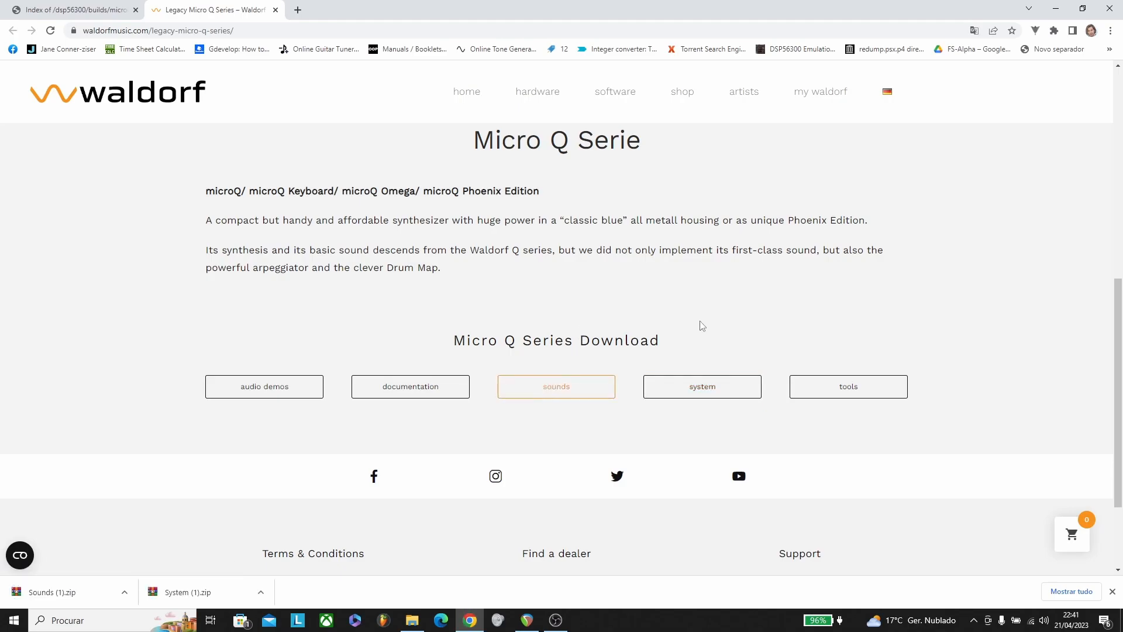
Step: Show the futurenoize microQ build index scrolled to the win64 Vavra zip packages
{"action": "left_click", "coordinate": [71, 9]}
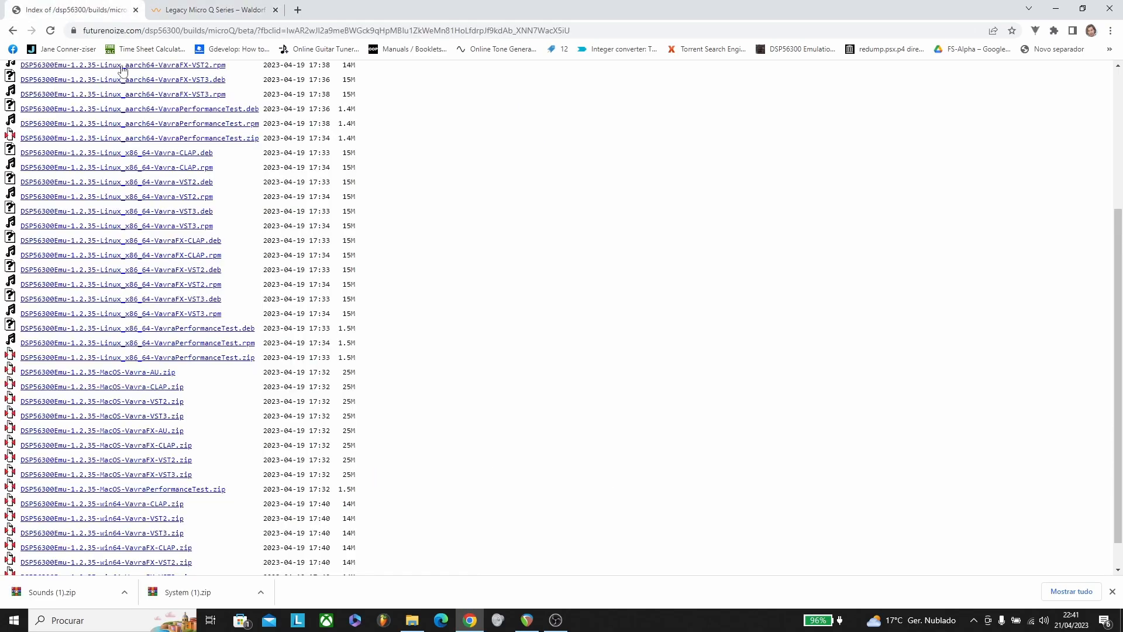
{"action": "mouse_move", "coordinate": [483, 186]}
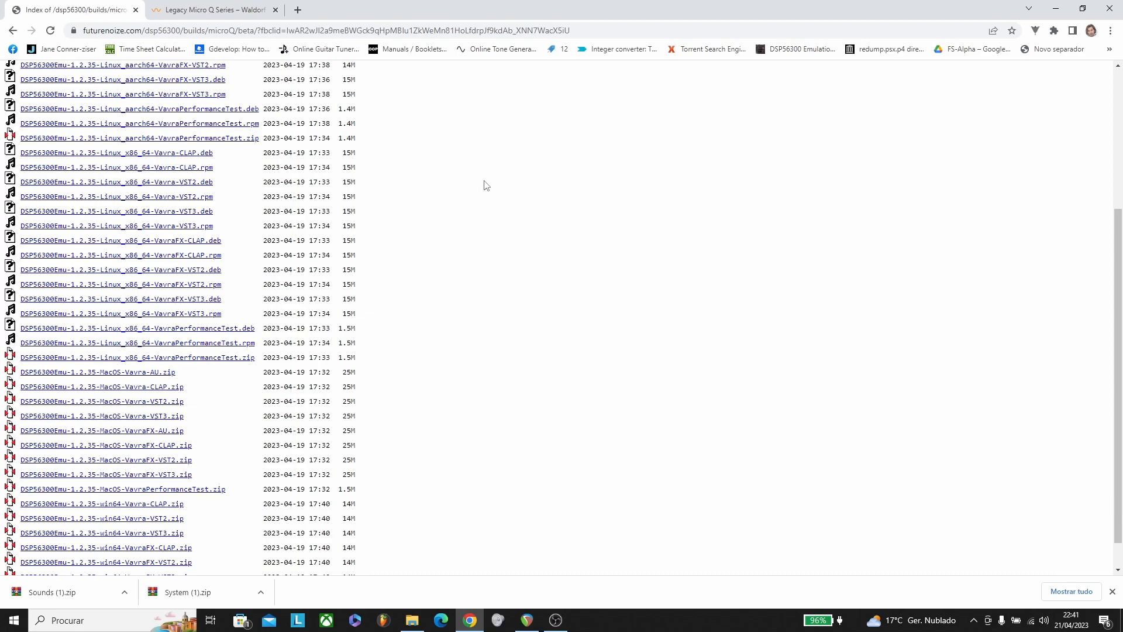
{"action": "scroll", "scroll_direction": "down", "scroll_amount": 3}
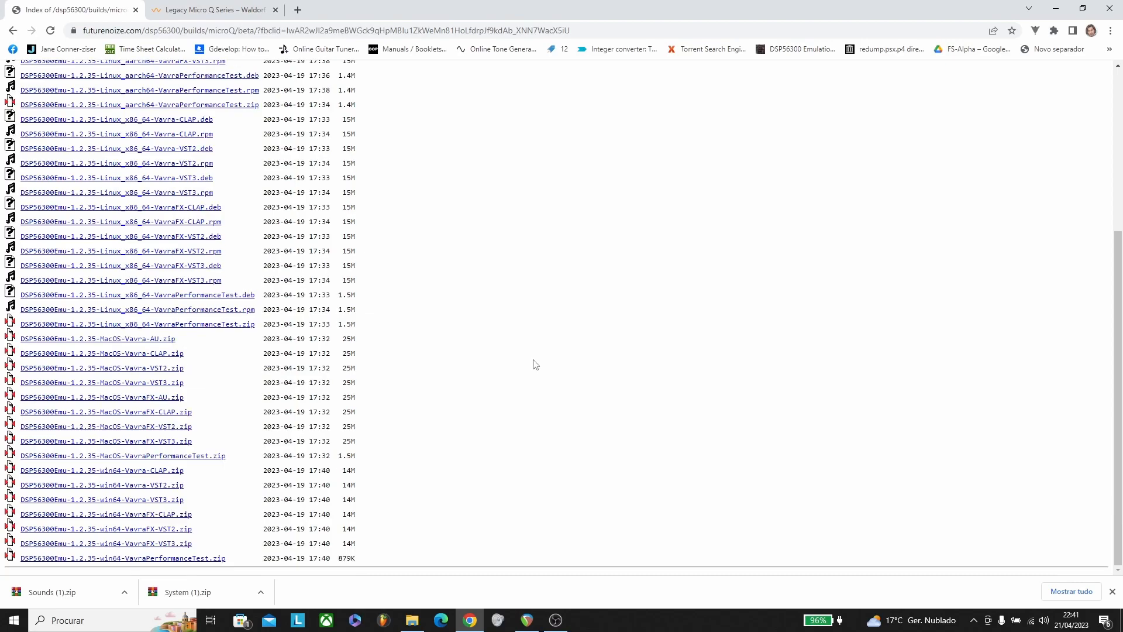
{"action": "mouse_move", "coordinate": [244, 467]}
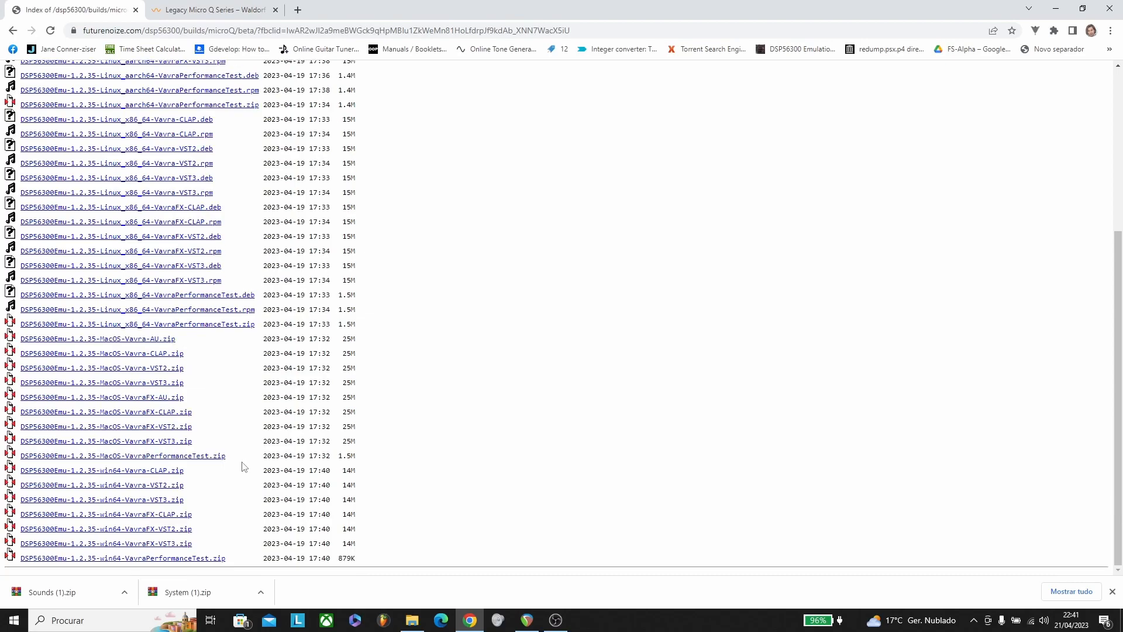
{"action": "mouse_move", "coordinate": [158, 544]}
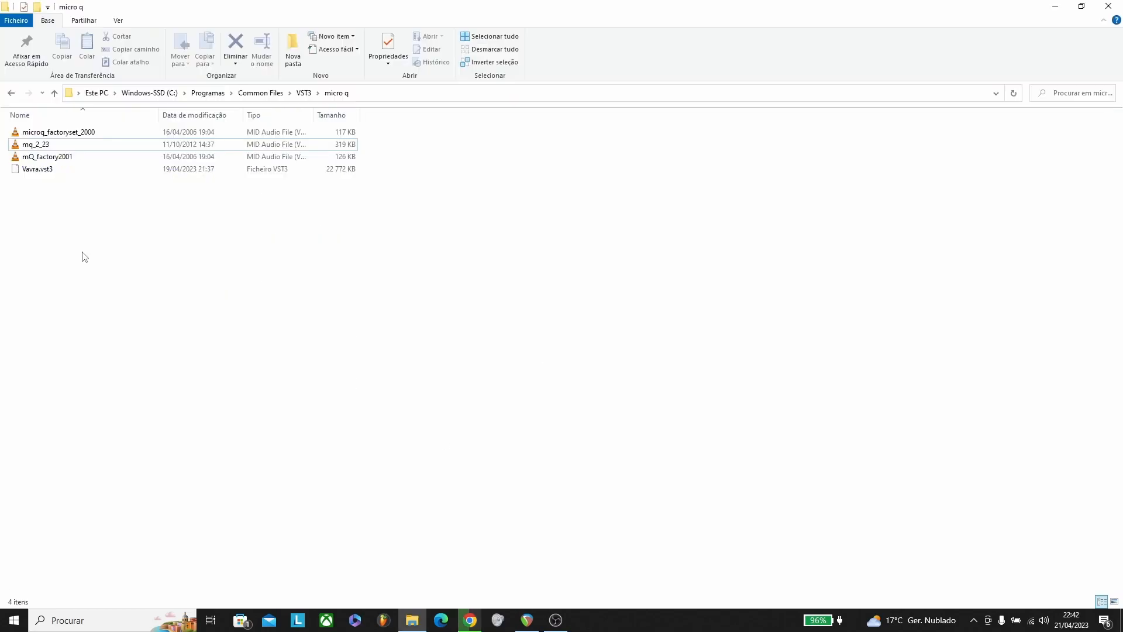
{"action": "mouse_move", "coordinate": [62, 206]}
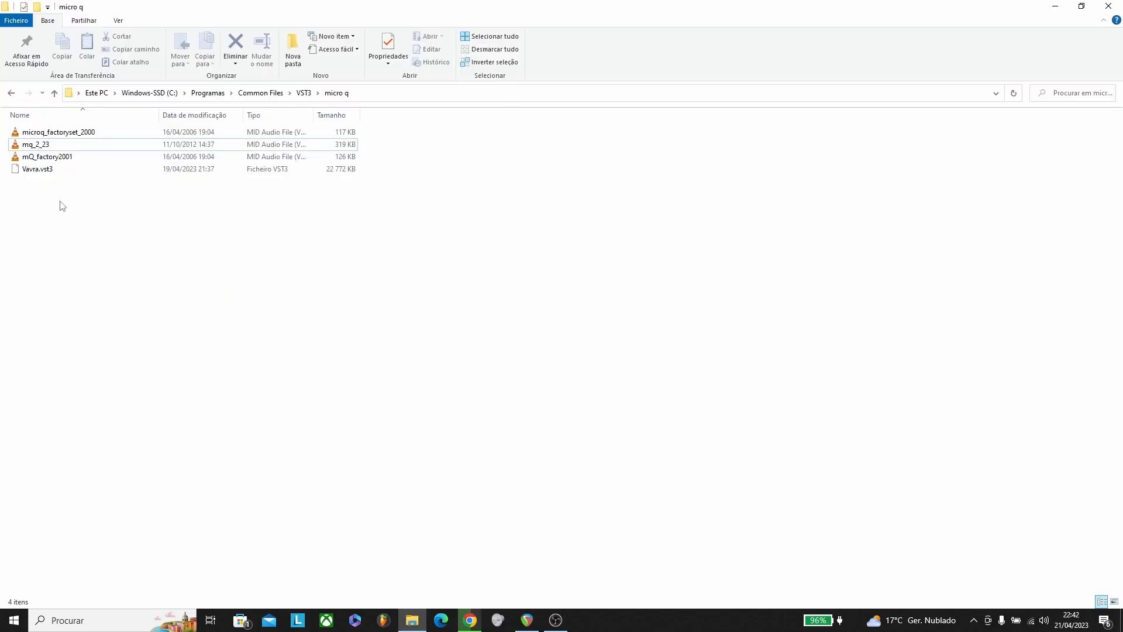
{"action": "left_click", "coordinate": [38, 169]}
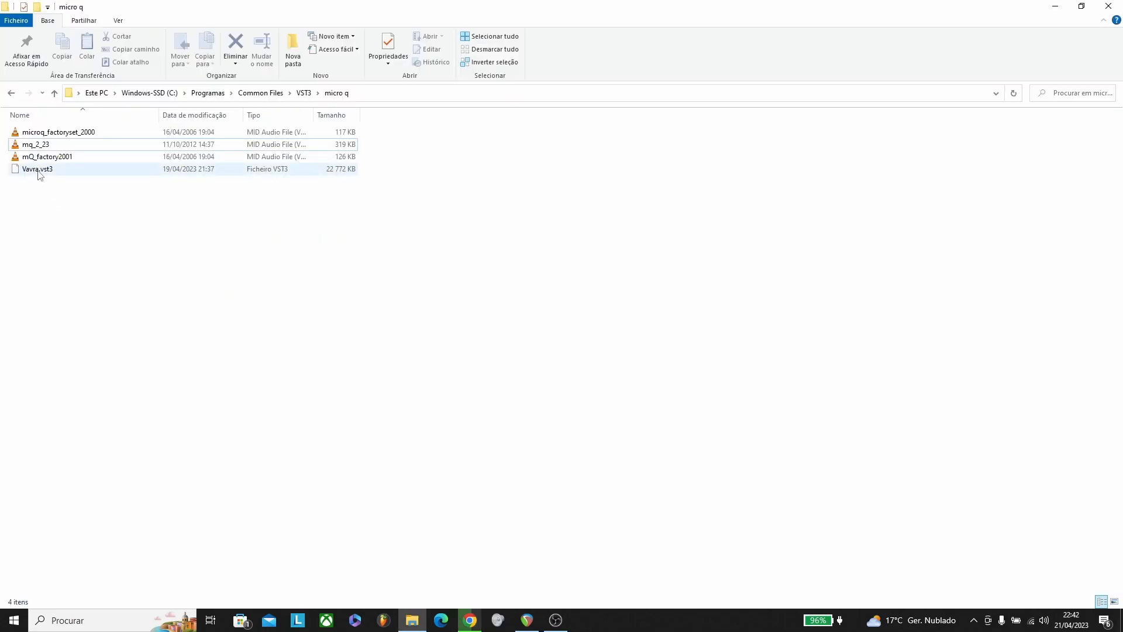
{"action": "left_click", "coordinate": [38, 169]}
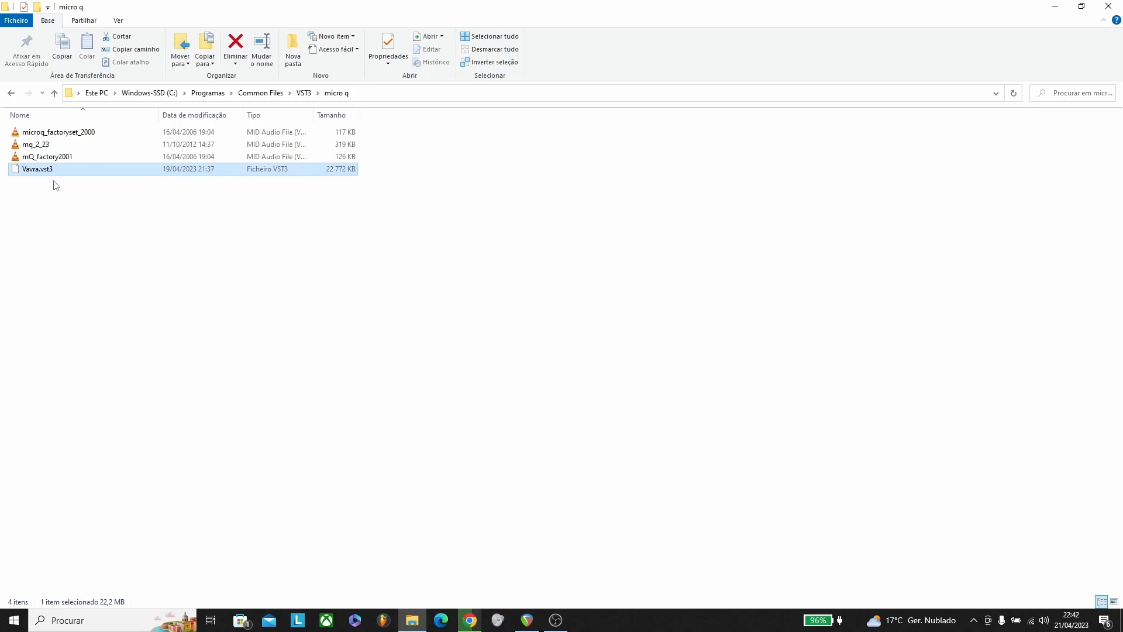
{"action": "mouse_move", "coordinate": [58, 136]}
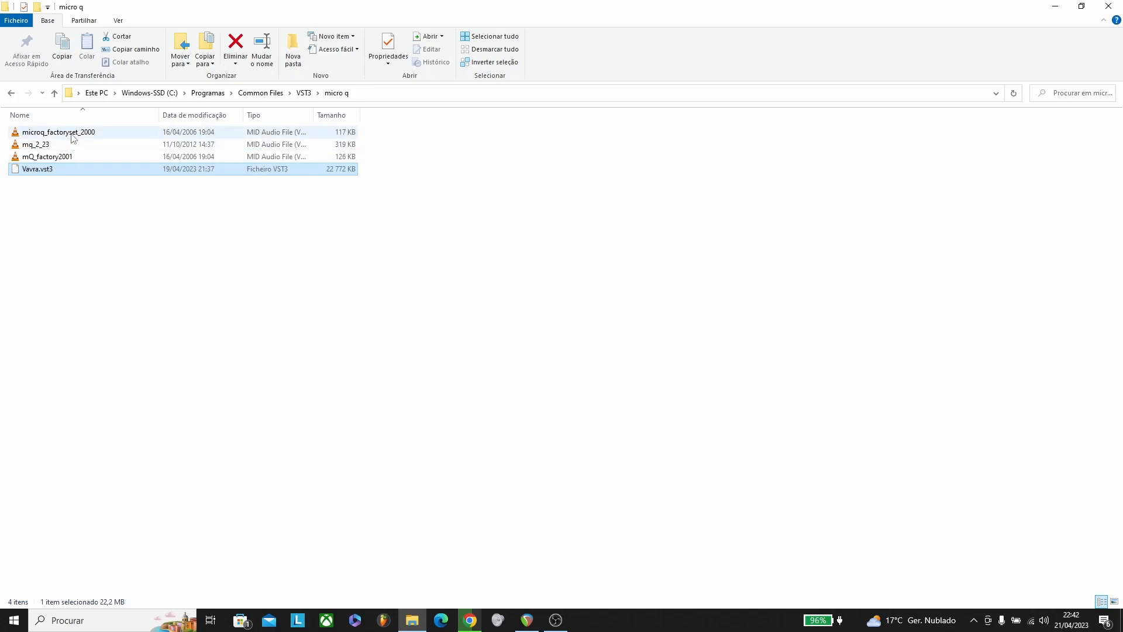
{"action": "mouse_move", "coordinate": [59, 132]}
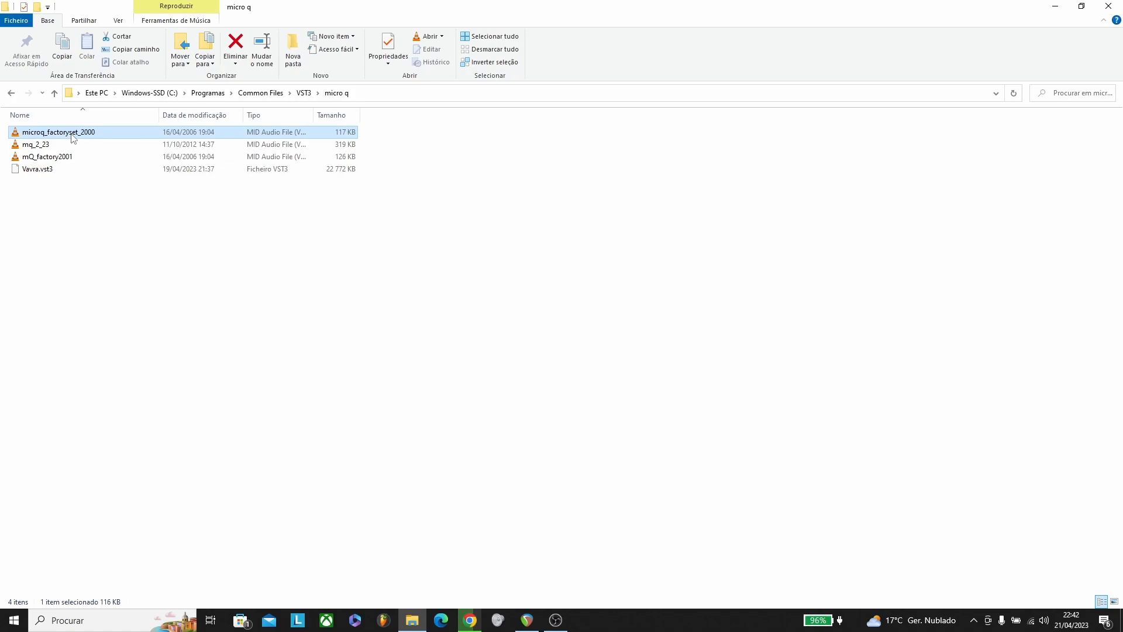
{"action": "left_click", "coordinate": [47, 156]}
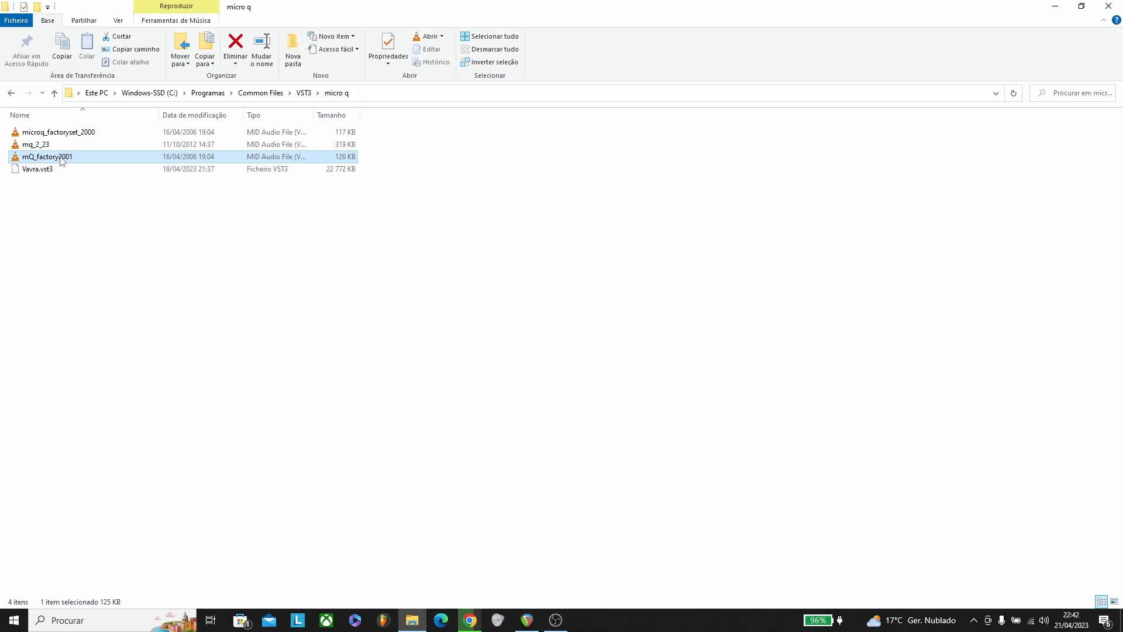
{"action": "left_click", "coordinate": [37, 144]}
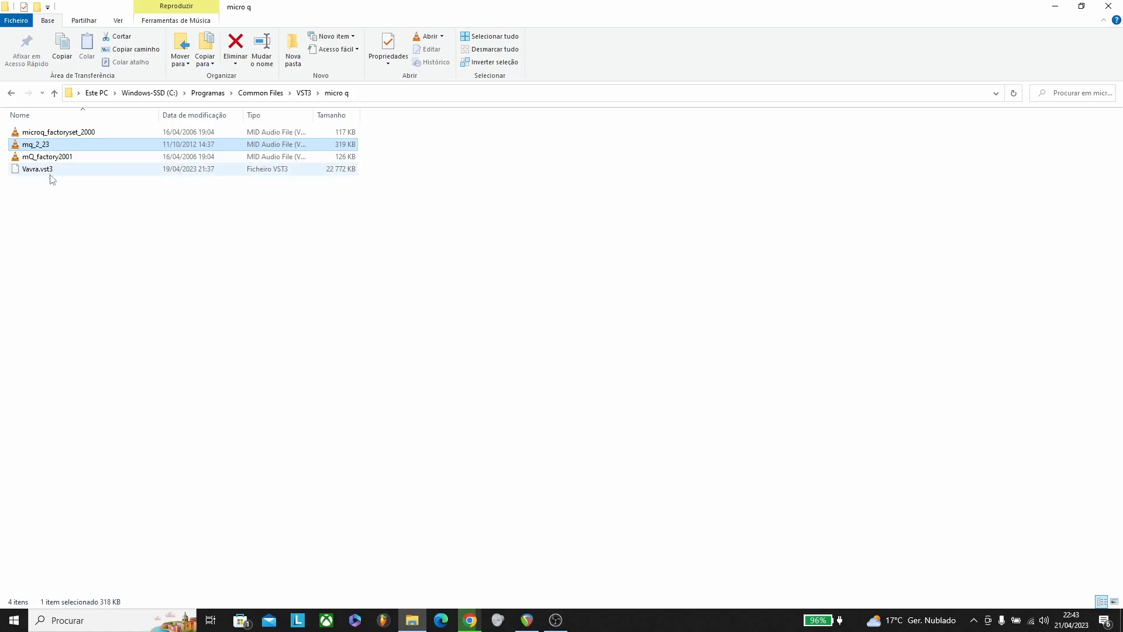
{"action": "mouse_move", "coordinate": [47, 156]}
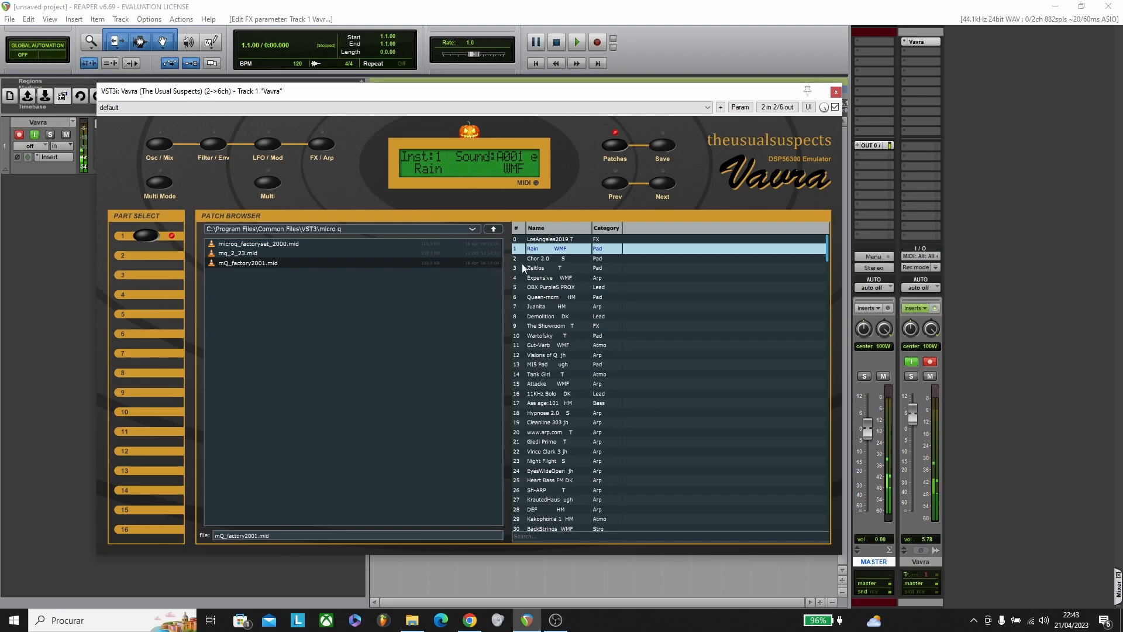
Step: Audition factory patches Juanita, Wartofsky, Visions of Q and Attacke WMF from mQ_factory2001
{"action": "left_click", "coordinate": [537, 257]}
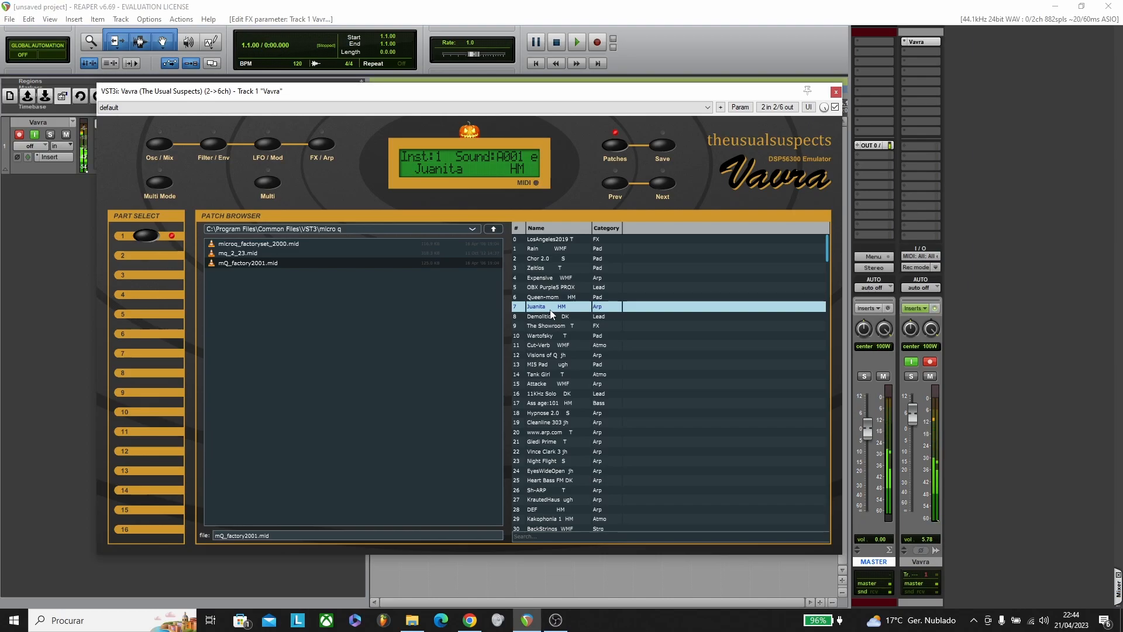
{"action": "mouse_move", "coordinate": [542, 335]}
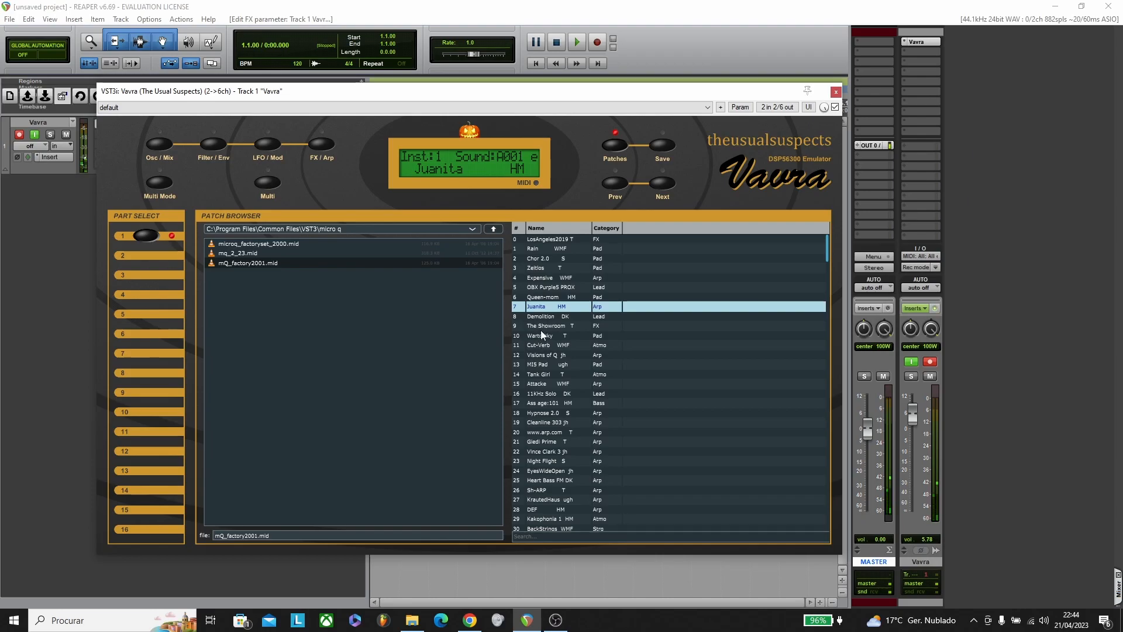
{"action": "left_click", "coordinate": [544, 335]}
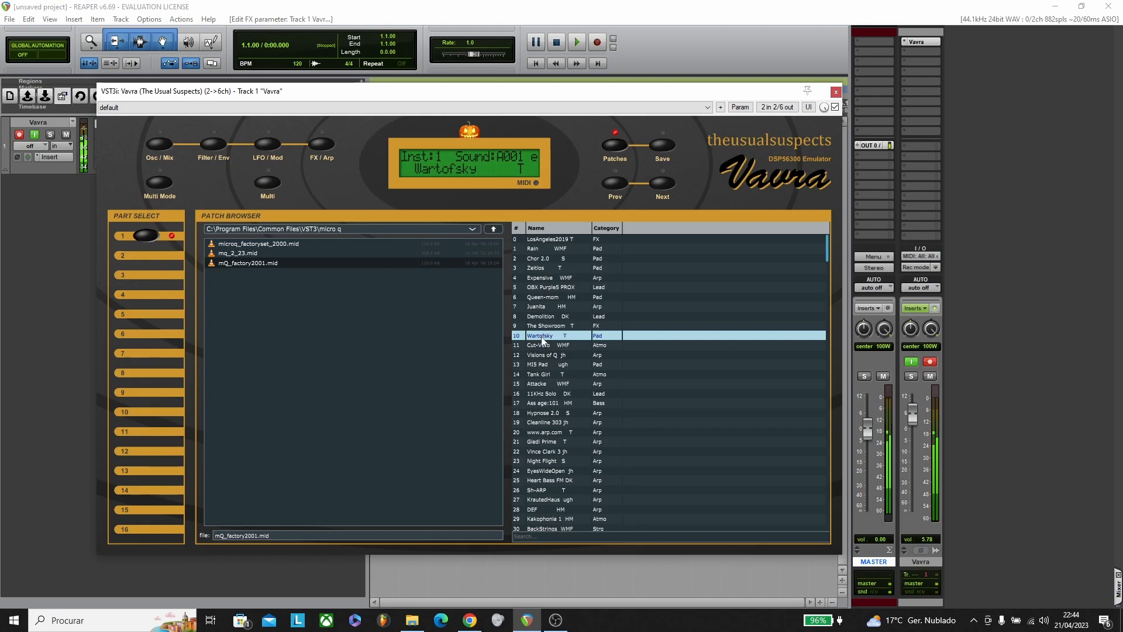
{"action": "left_click", "coordinate": [544, 355]}
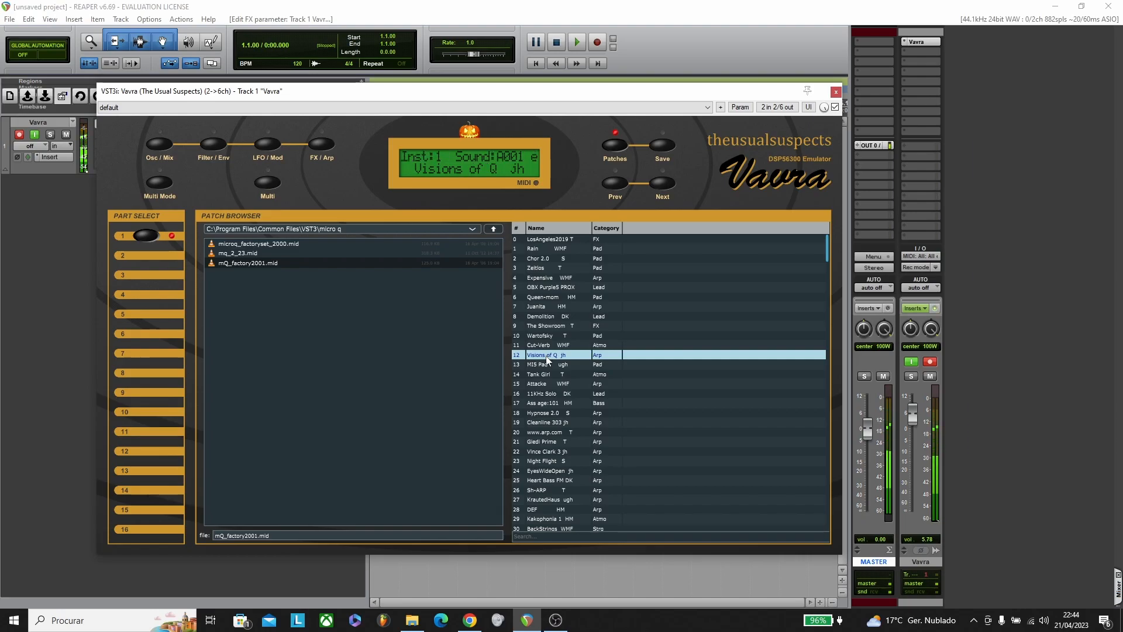
{"action": "left_click", "coordinate": [544, 384]}
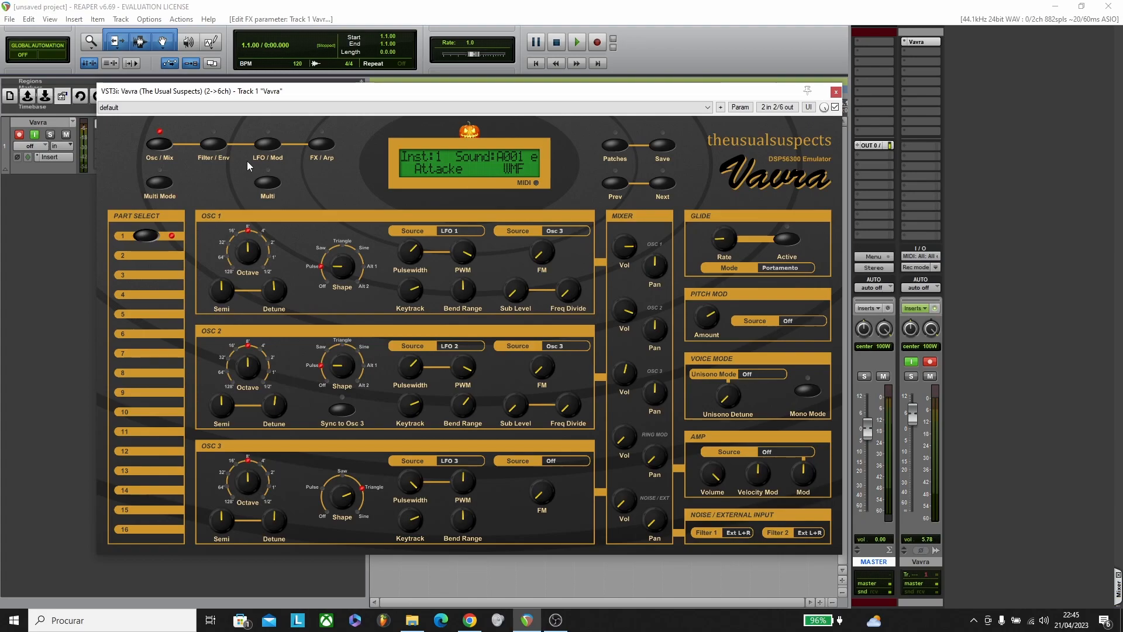
{"action": "mouse_move", "coordinate": [793, 173]}
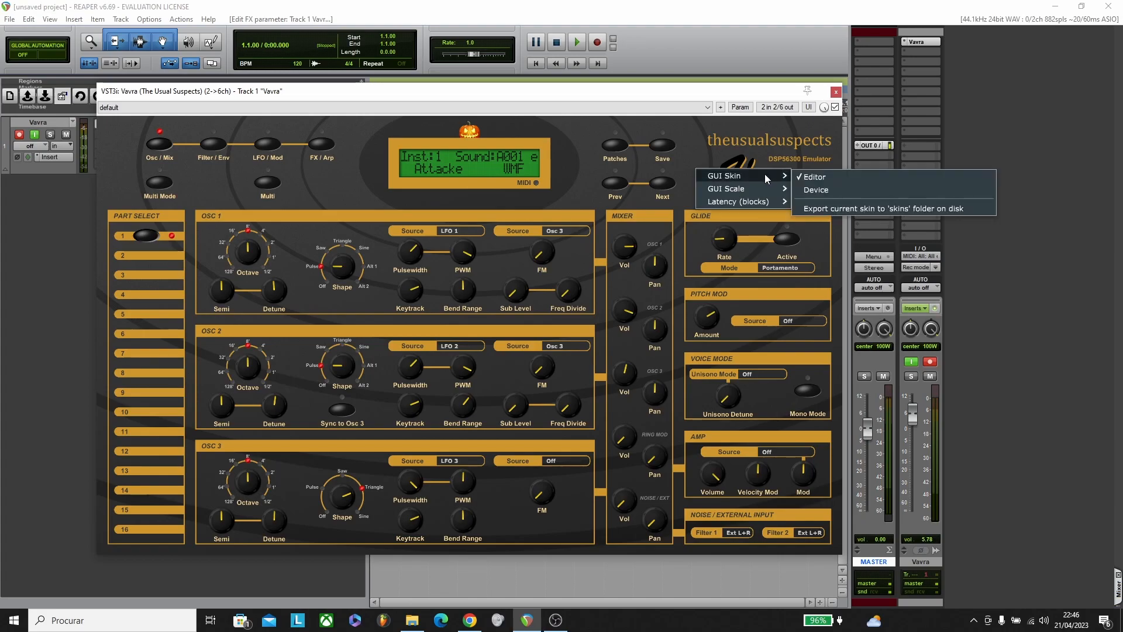
{"action": "mouse_move", "coordinate": [816, 189]}
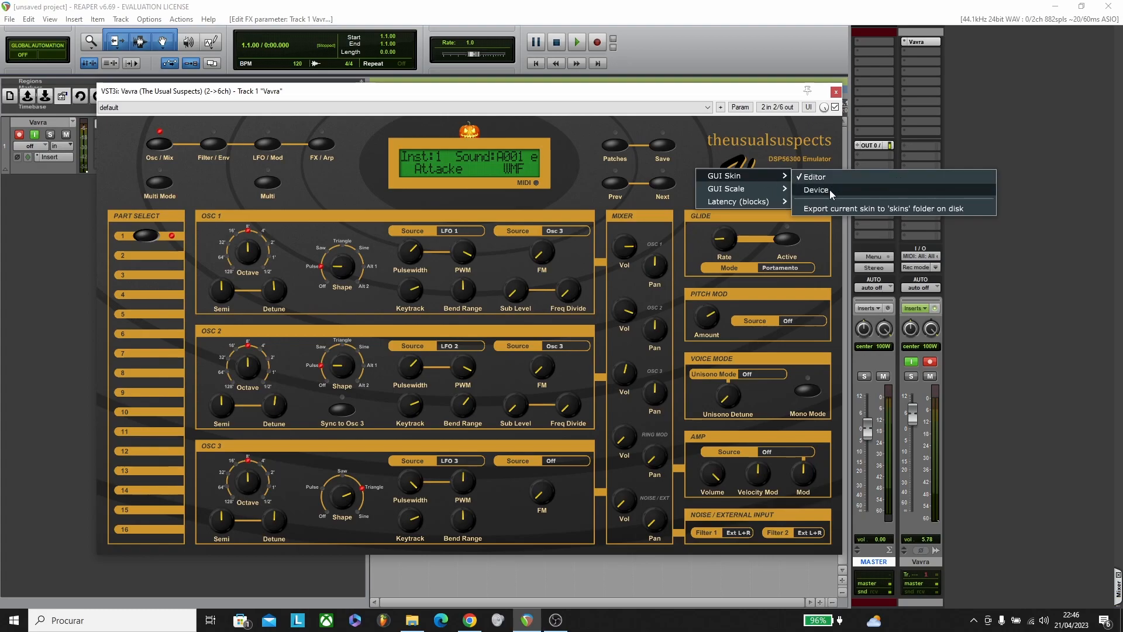
Step: Switch the Vavra GUI skin to the hardware-style Device layout
{"action": "left_click", "coordinate": [815, 189]}
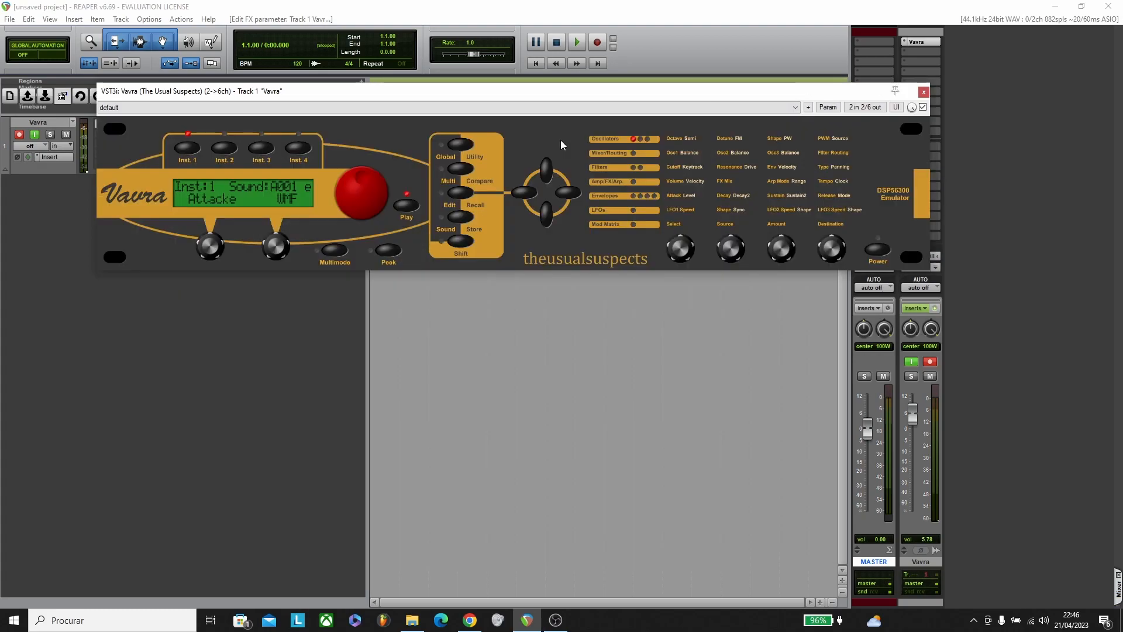